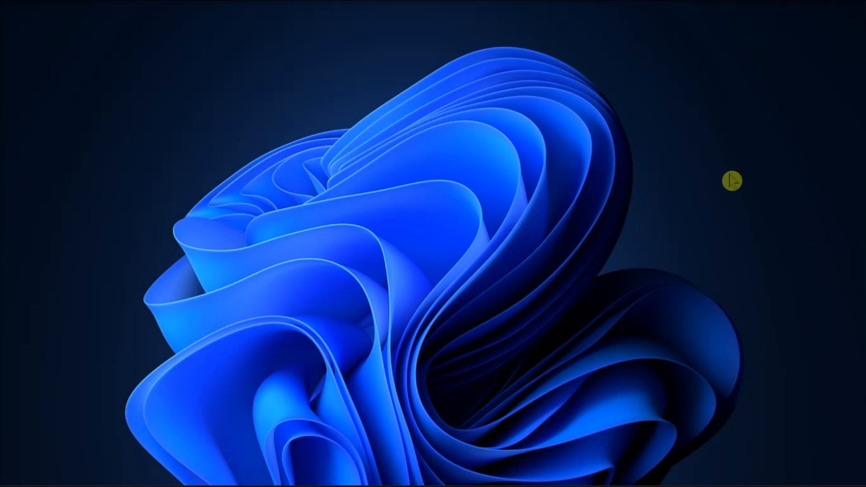
mouse_move(561, 267)
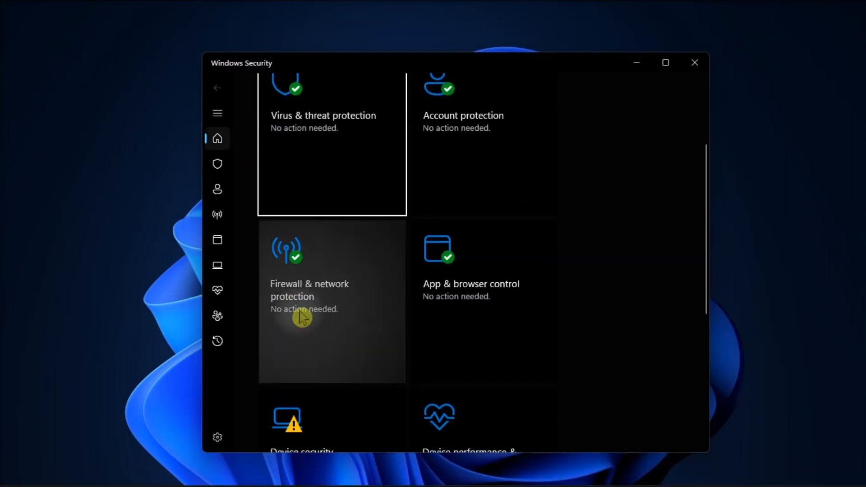
- Go to Firewall & network protection and open 'Allow an app through firewall'
left_click(309, 290)
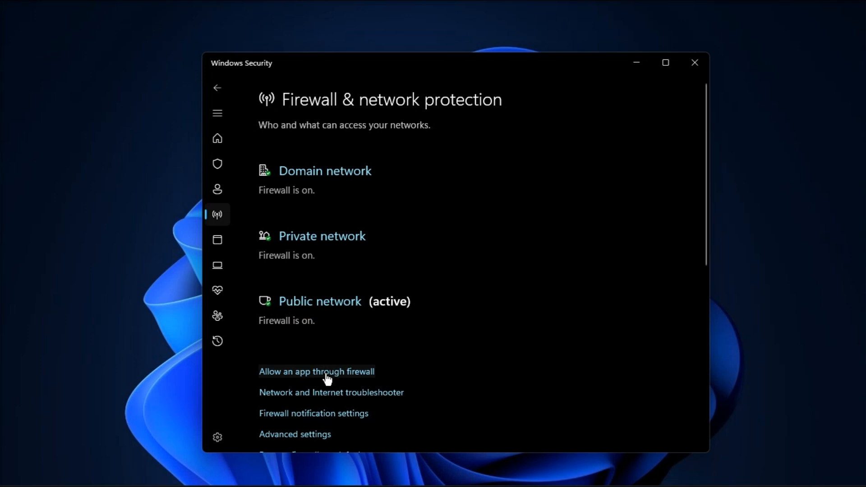
left_click(316, 371)
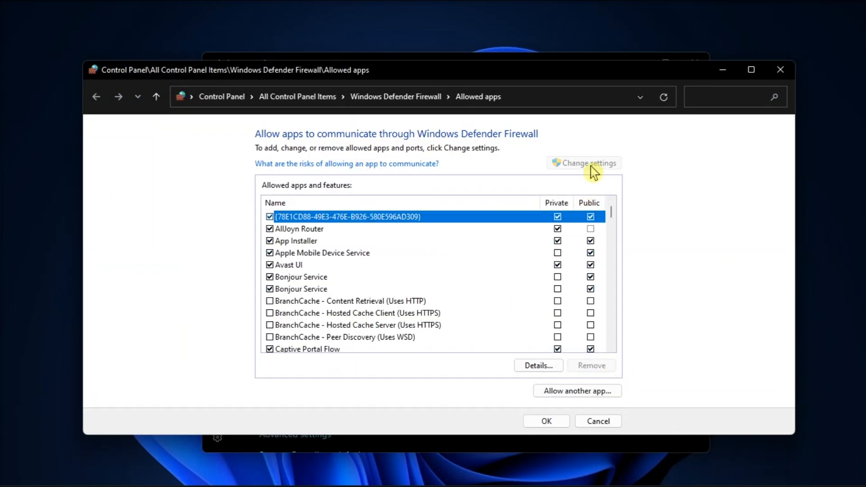
- Enable editing, choose 'Allow another app', and browse for the program file
left_click(577, 391)
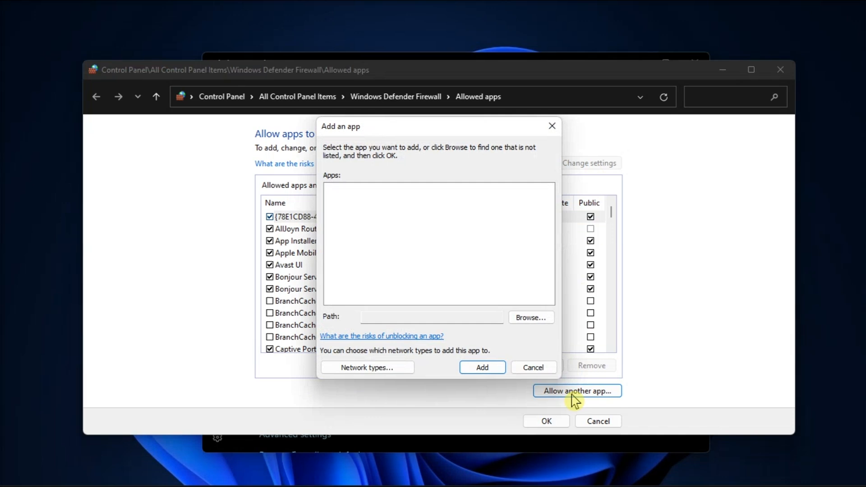
left_click(530, 317)
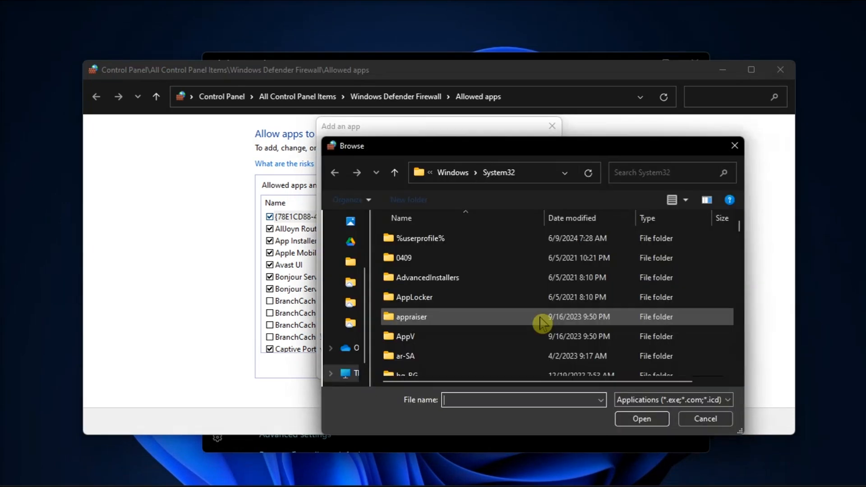
left_click(481, 173)
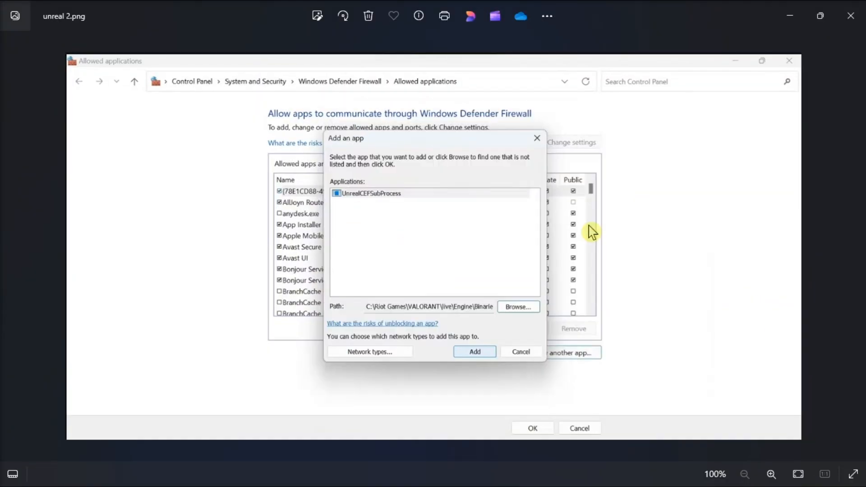
mouse_move(505, 375)
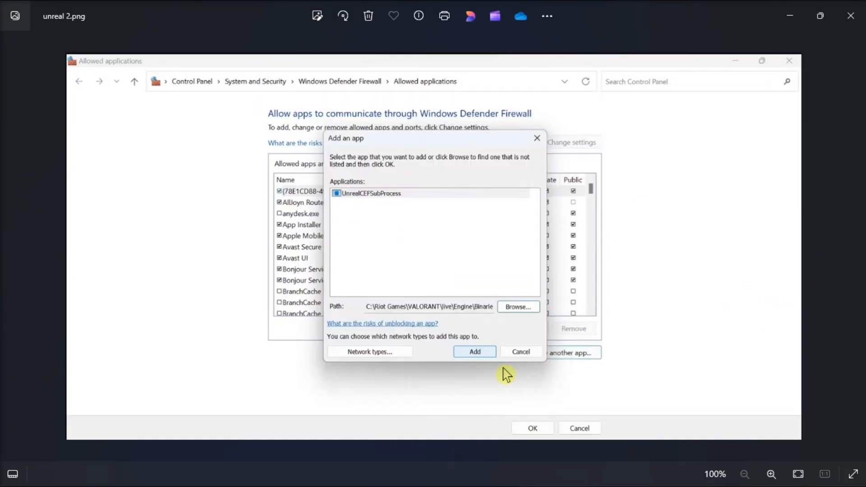
- Advance Photos to 'unreal 3.png' showing UnrealCEFSubProcess with Private and Public checked
left_click(474, 352)
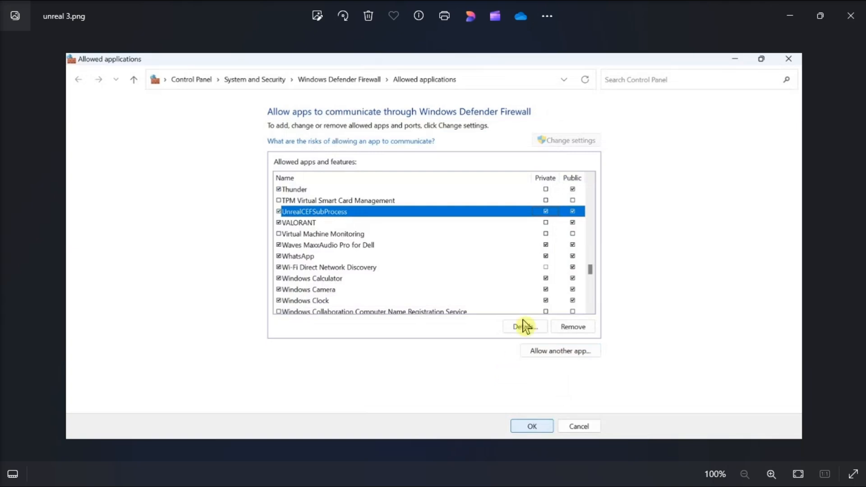